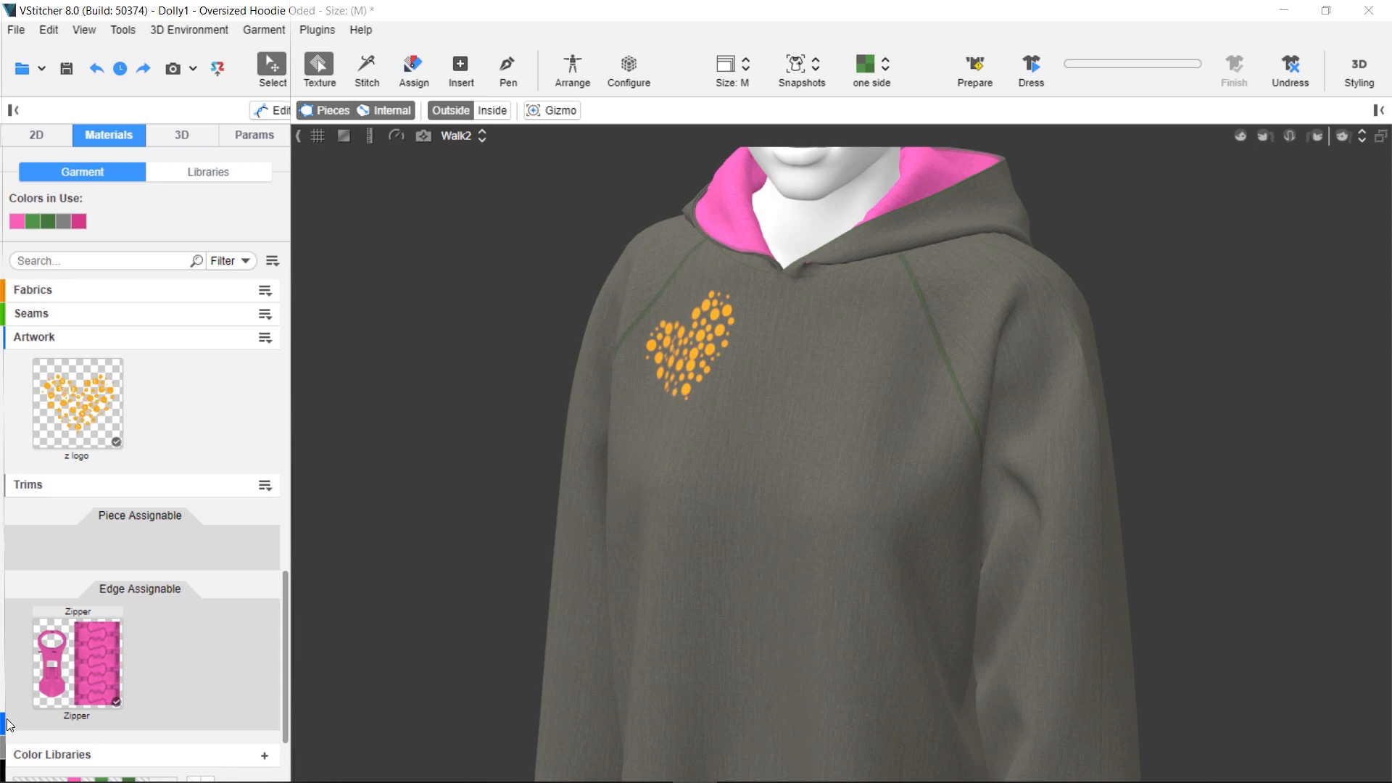
Replace the grey jersey with green Jersey Double Knit across all hoodie pieces, sleeves included
left_click(33, 289)
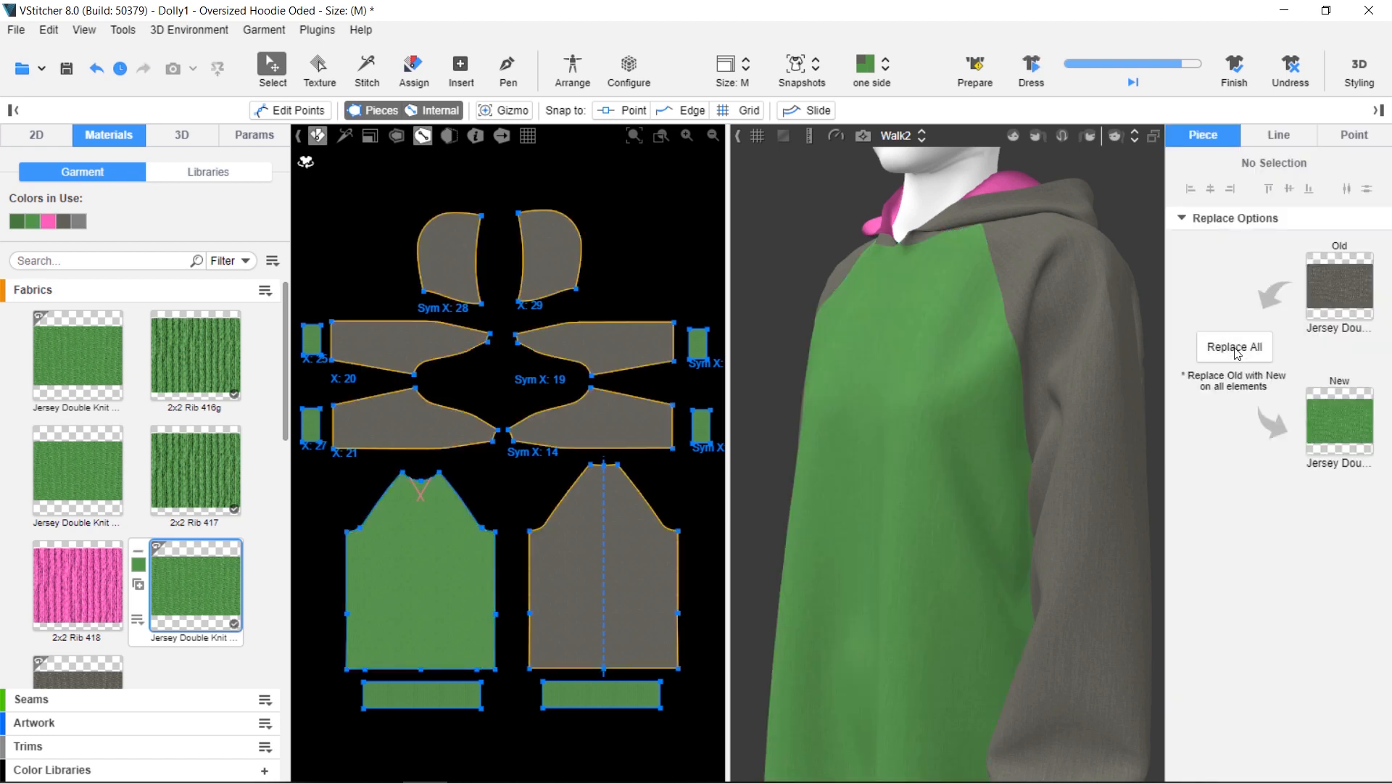
left_click(1234, 346)
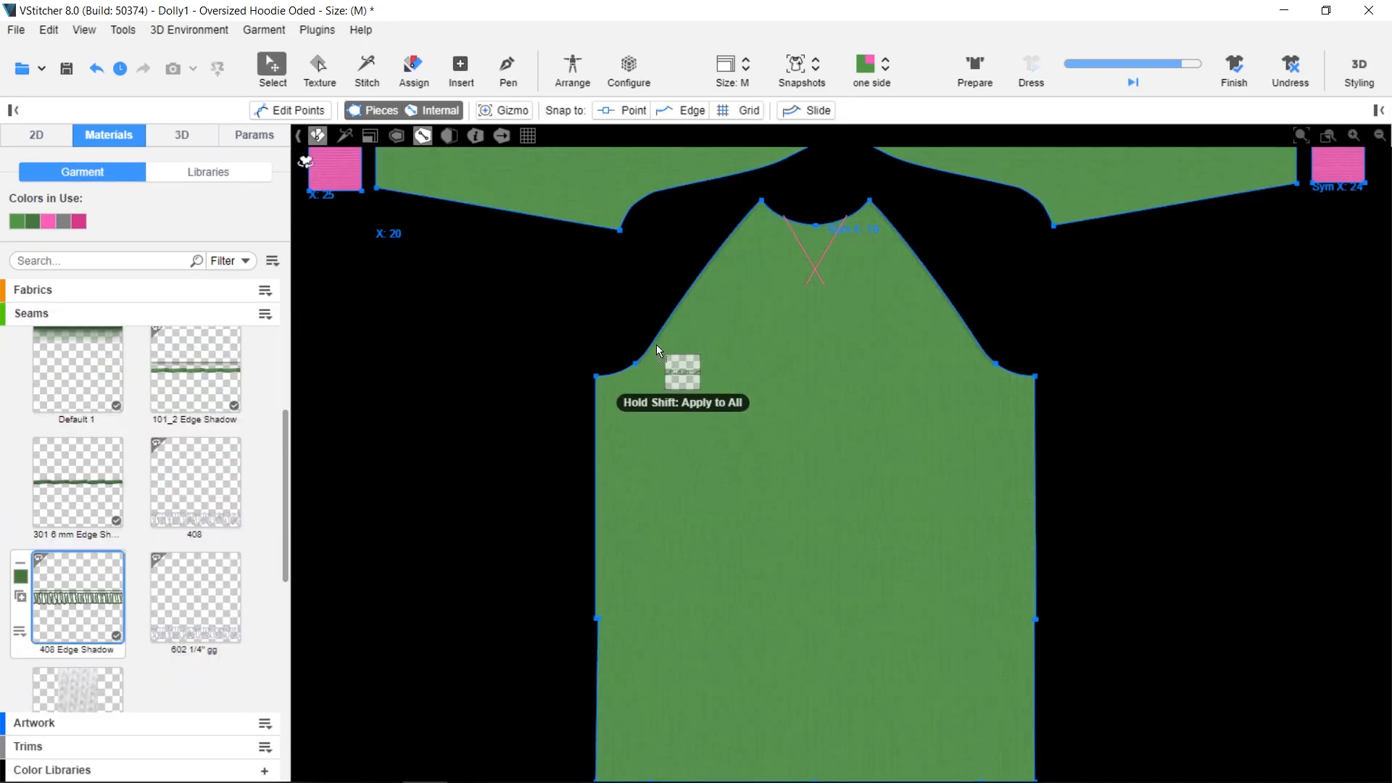
mouse_move(954, 317)
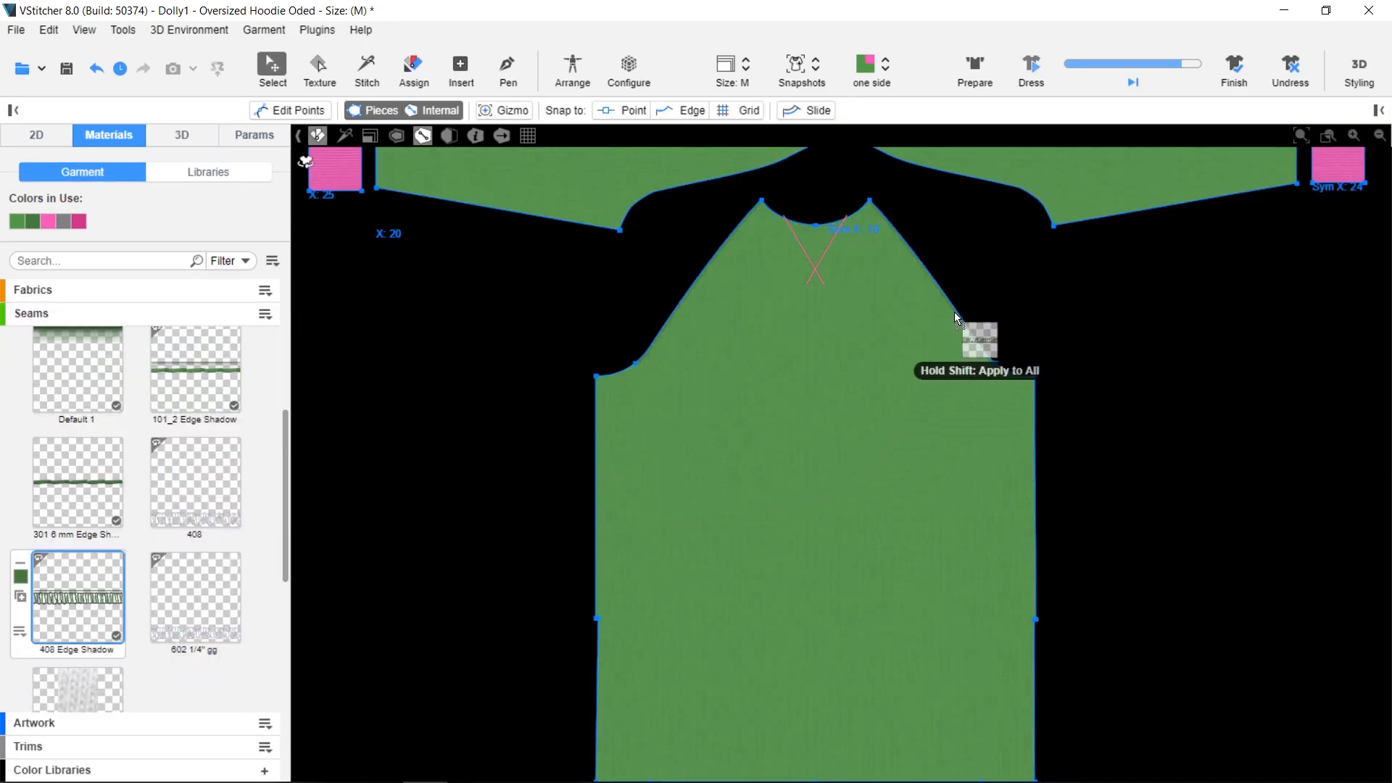